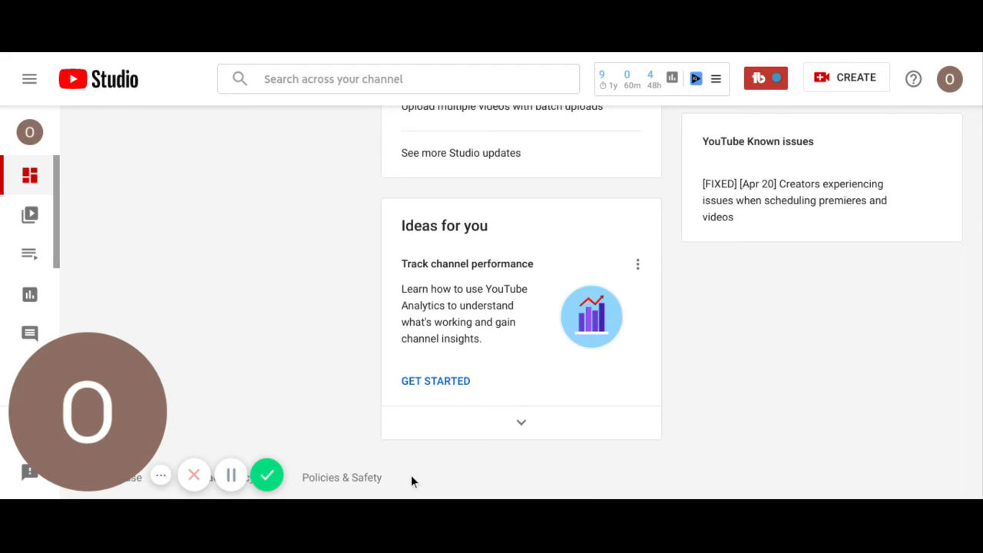
{"action": "mouse_move", "coordinate": [307, 453]}
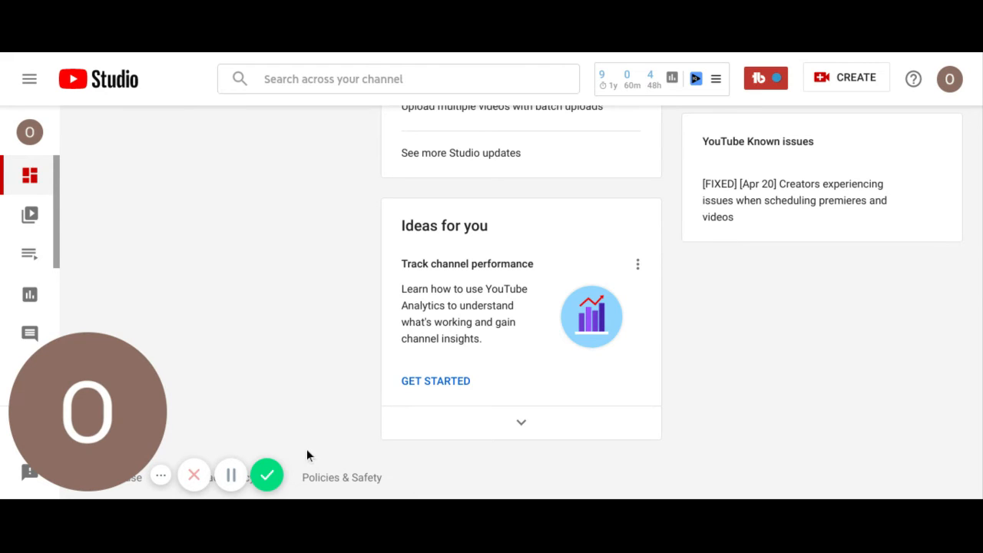
{"action": "mouse_move", "coordinate": [266, 475]}
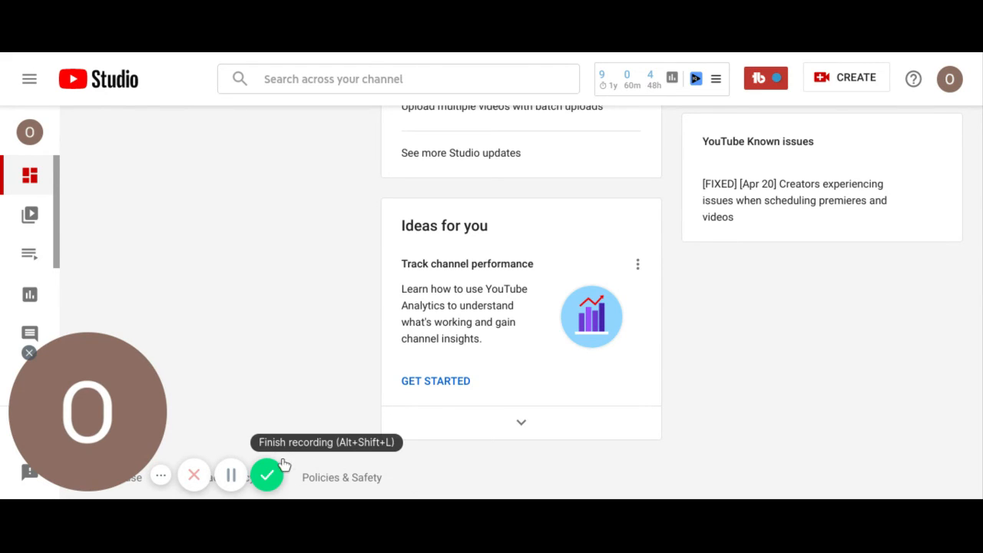
{"action": "mouse_move", "coordinate": [268, 474]}
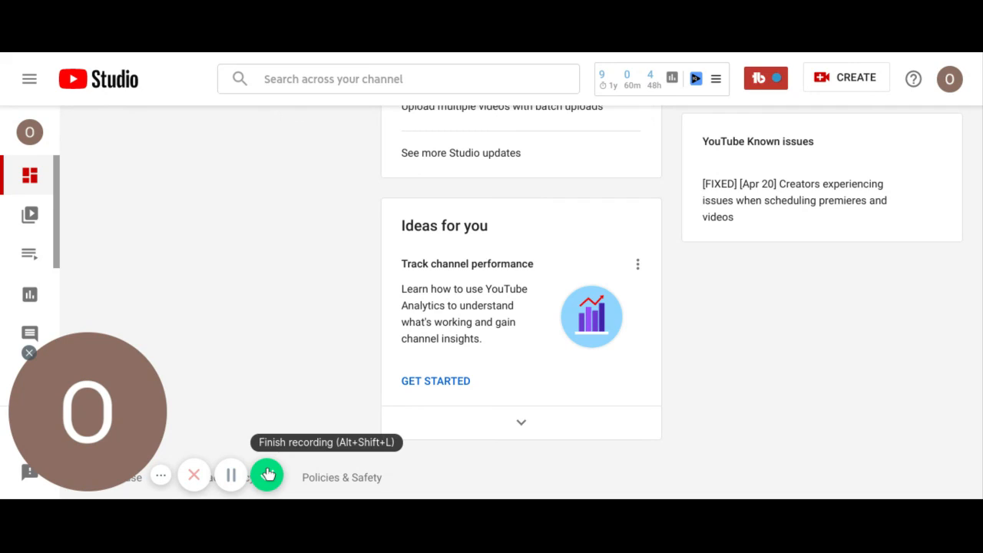